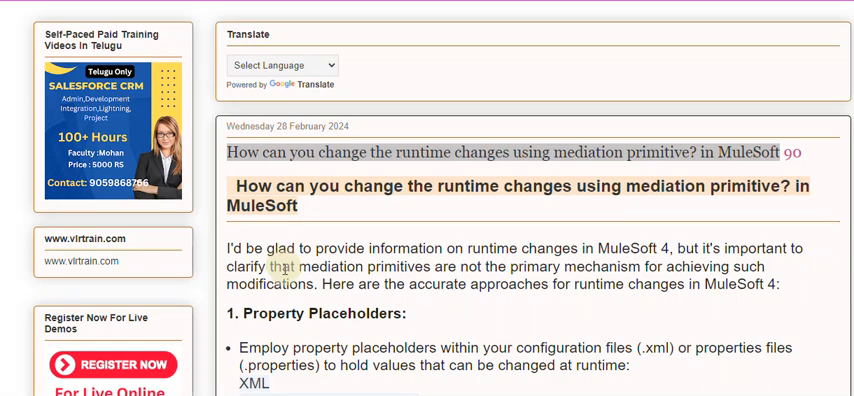
{"action": "scroll", "scroll_direction": "down", "scroll_amount": 3}
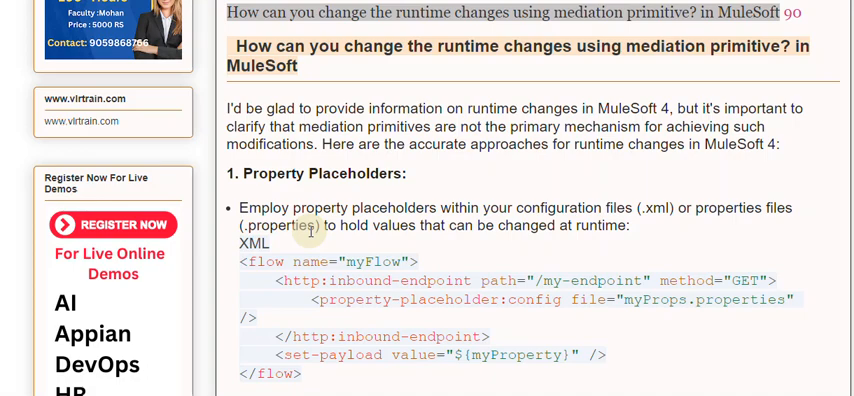
{"action": "scroll", "scroll_direction": "up", "scroll_amount": 3}
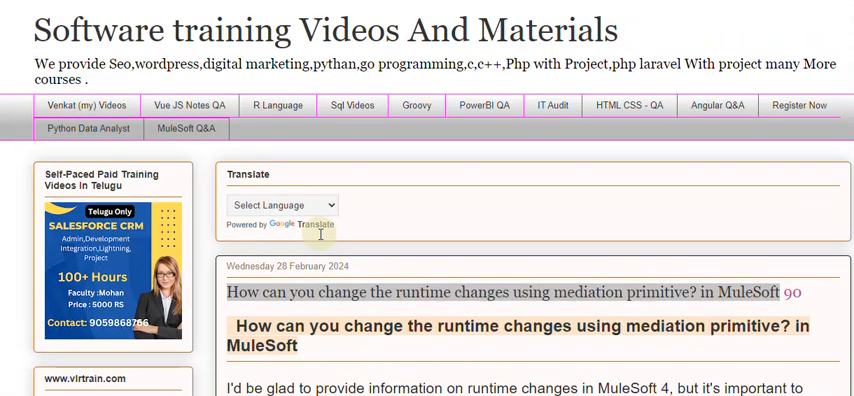
{"action": "scroll", "scroll_direction": "down", "scroll_amount": 3}
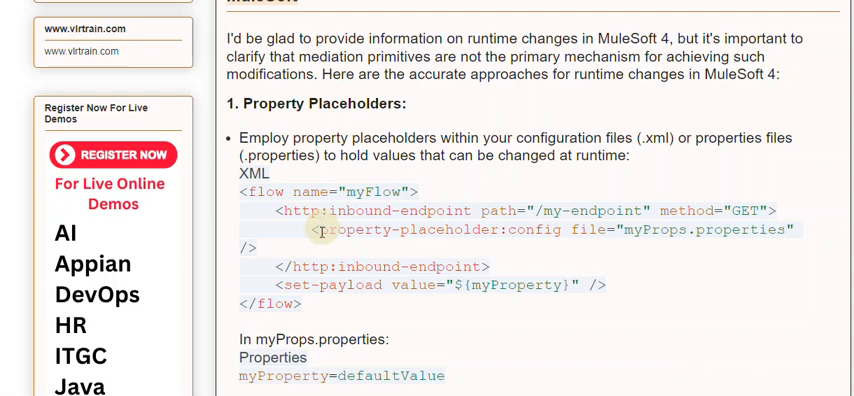
{"action": "mouse_move", "coordinate": [318, 233]}
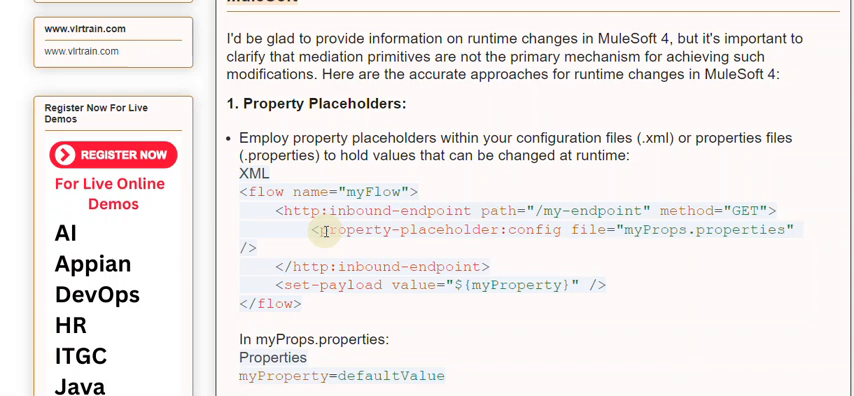
{"action": "scroll", "scroll_direction": "down", "scroll_amount": 3}
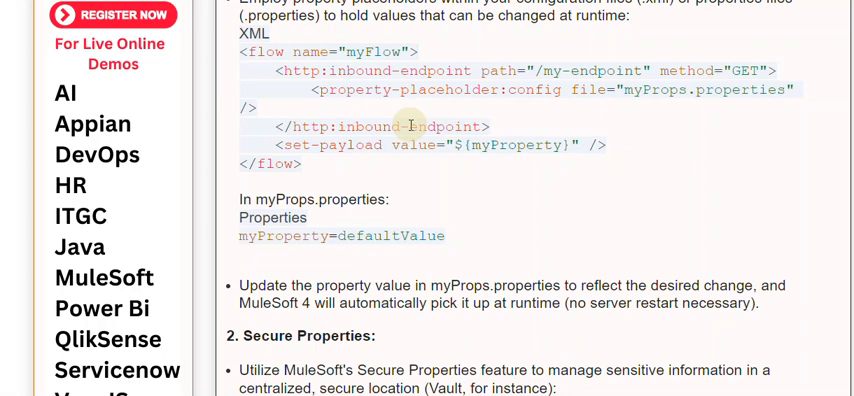
{"action": "mouse_move", "coordinate": [386, 226]}
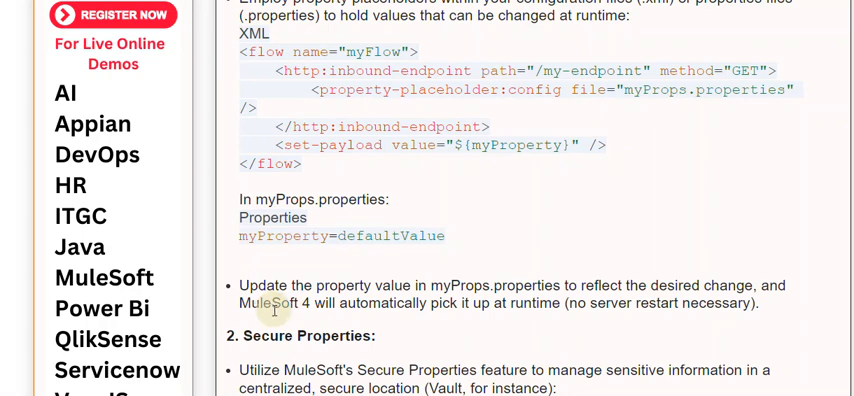
{"action": "scroll", "scroll_direction": "down", "scroll_amount": 3}
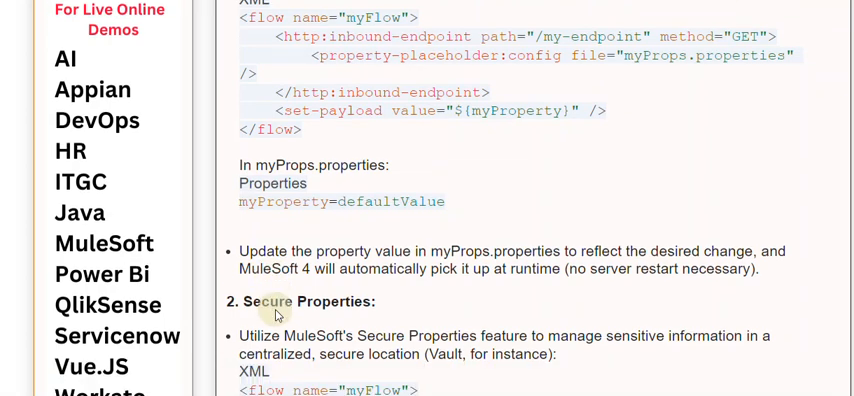
{"action": "scroll", "scroll_direction": "down", "scroll_amount": 3}
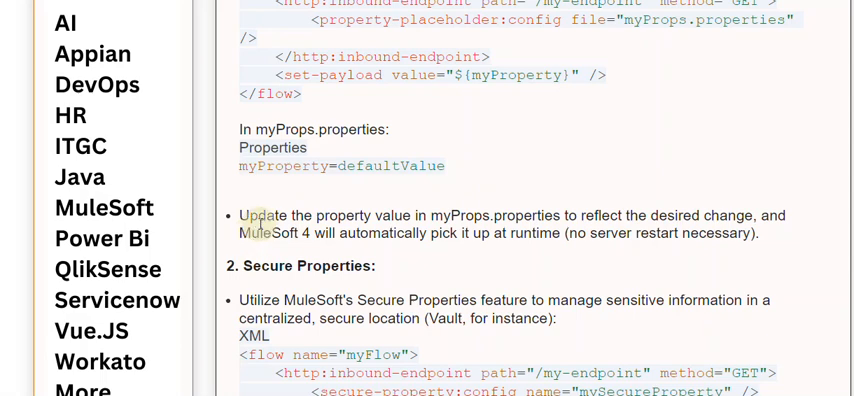
{"action": "scroll", "scroll_direction": "down", "scroll_amount": 3}
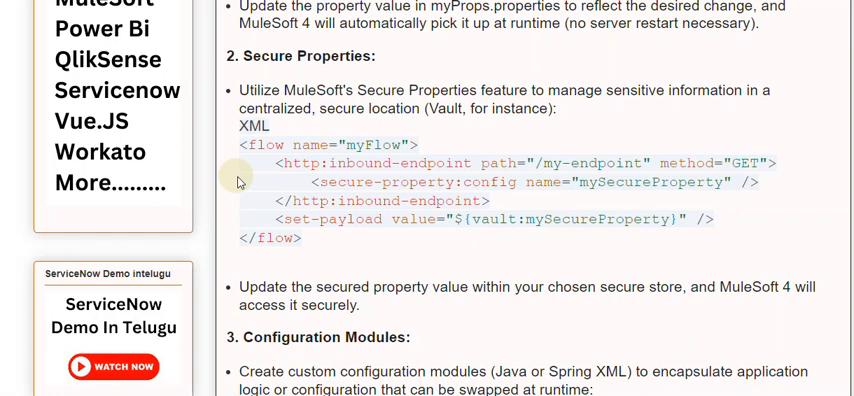
{"action": "mouse_move", "coordinate": [248, 188]}
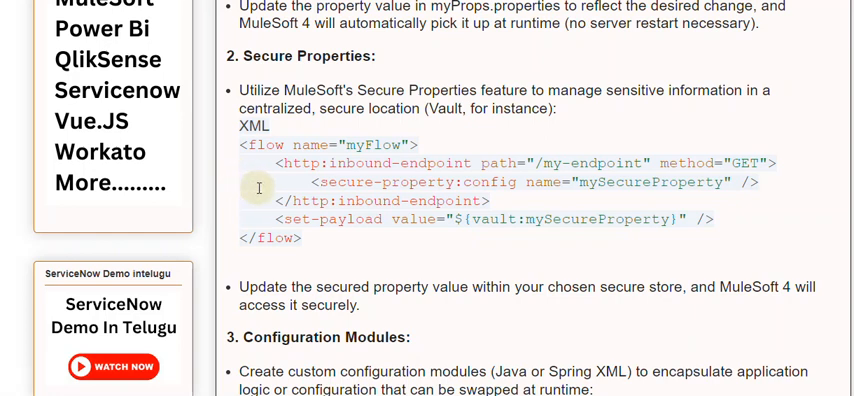
{"action": "mouse_move", "coordinate": [295, 220]}
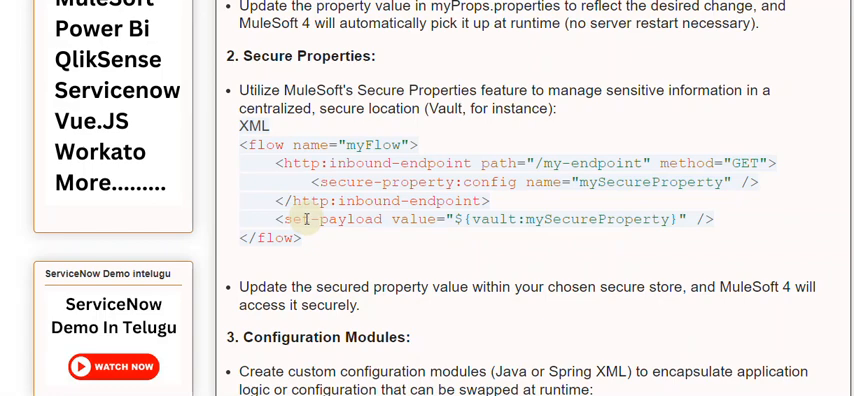
{"action": "scroll", "scroll_direction": "down", "scroll_amount": 3}
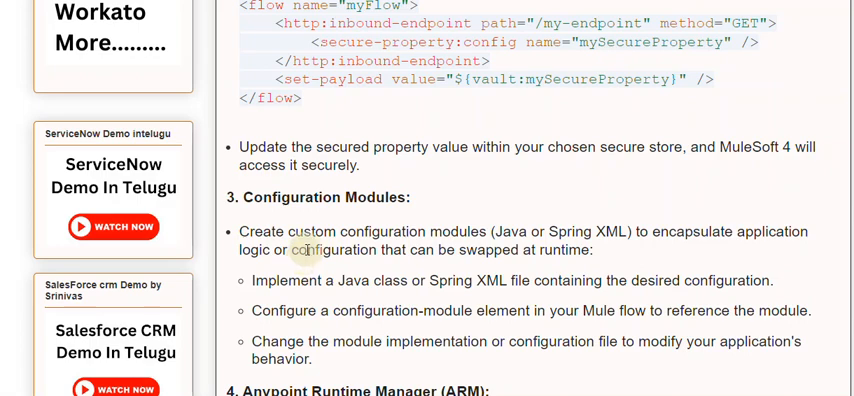
{"action": "scroll", "scroll_direction": "down", "scroll_amount": 3}
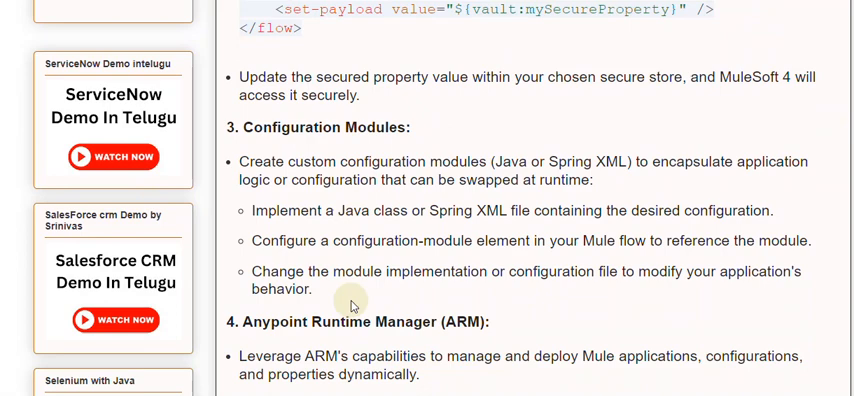
{"action": "scroll", "scroll_direction": "down", "scroll_amount": 3}
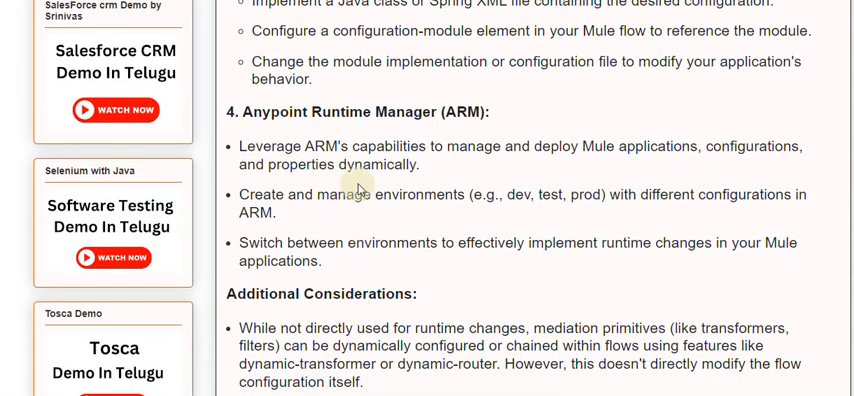
{"action": "mouse_move", "coordinate": [327, 197]}
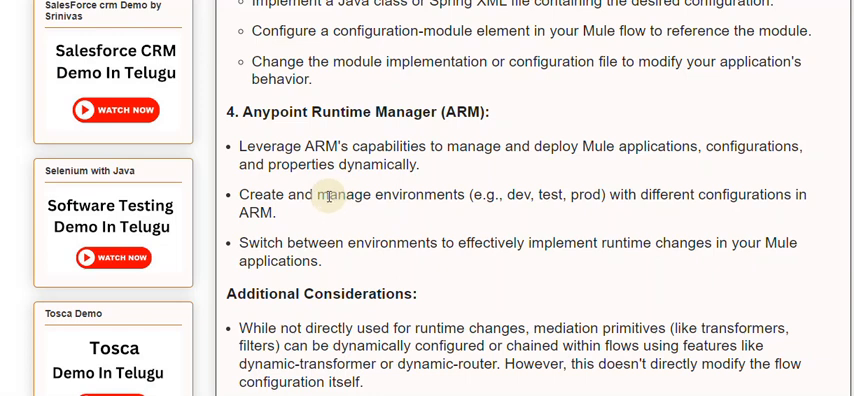
{"action": "mouse_move", "coordinate": [307, 242]}
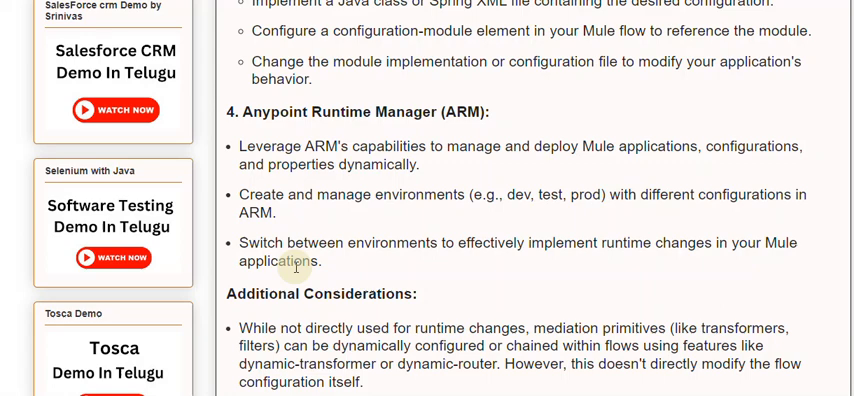
{"action": "mouse_move", "coordinate": [296, 279]}
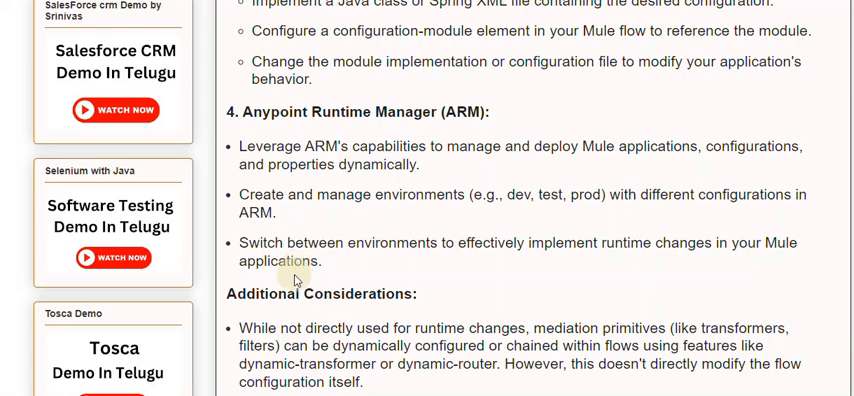
{"action": "scroll", "scroll_direction": "down", "scroll_amount": 3}
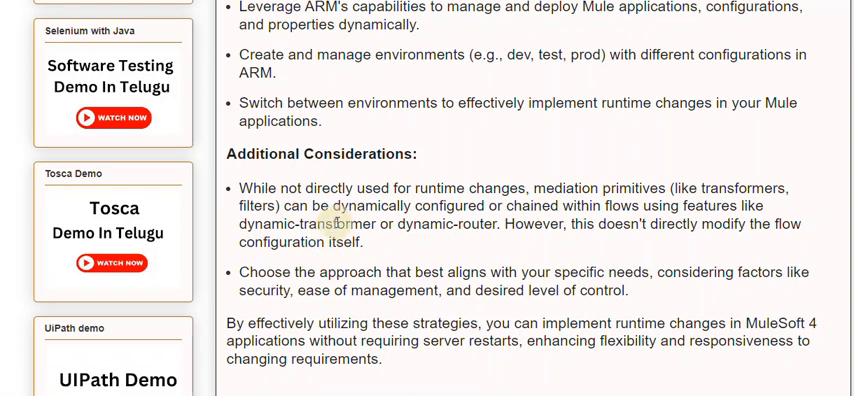
{"action": "mouse_move", "coordinate": [338, 235]}
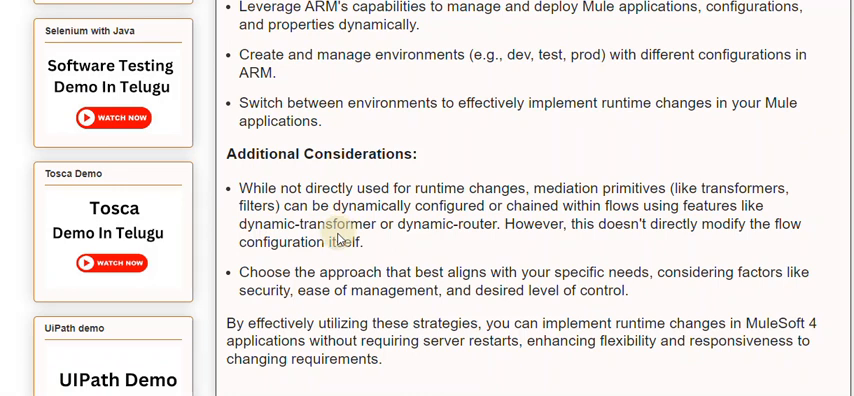